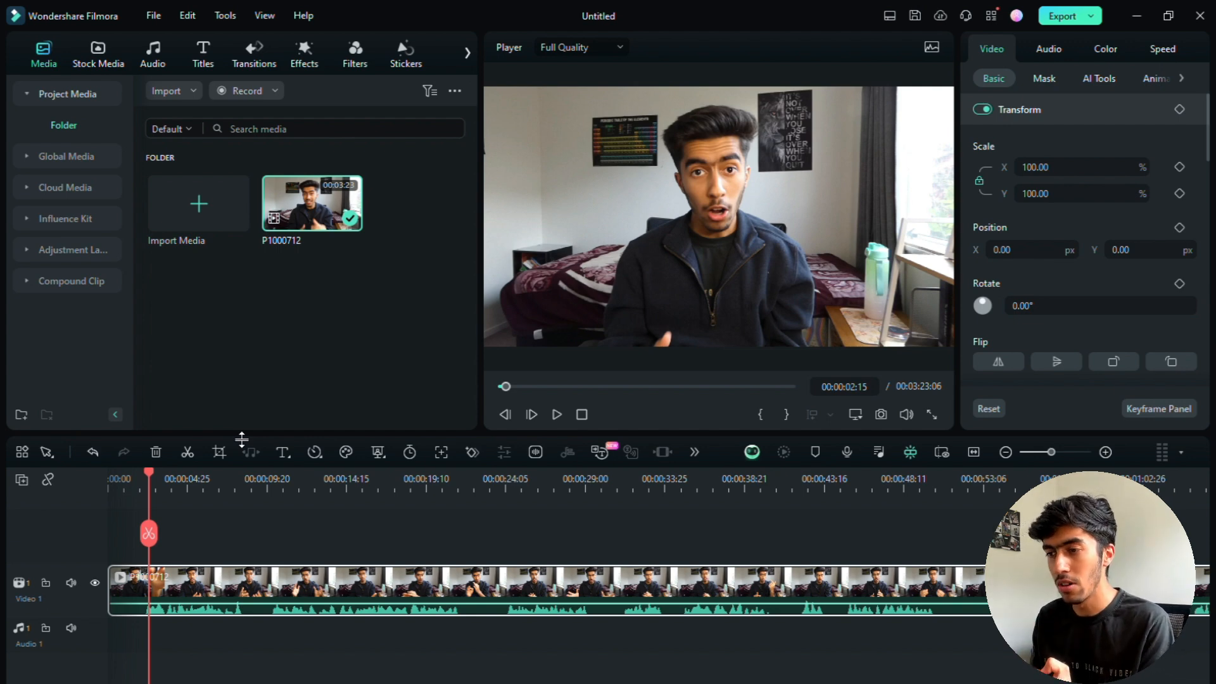
mouse_move(239, 342)
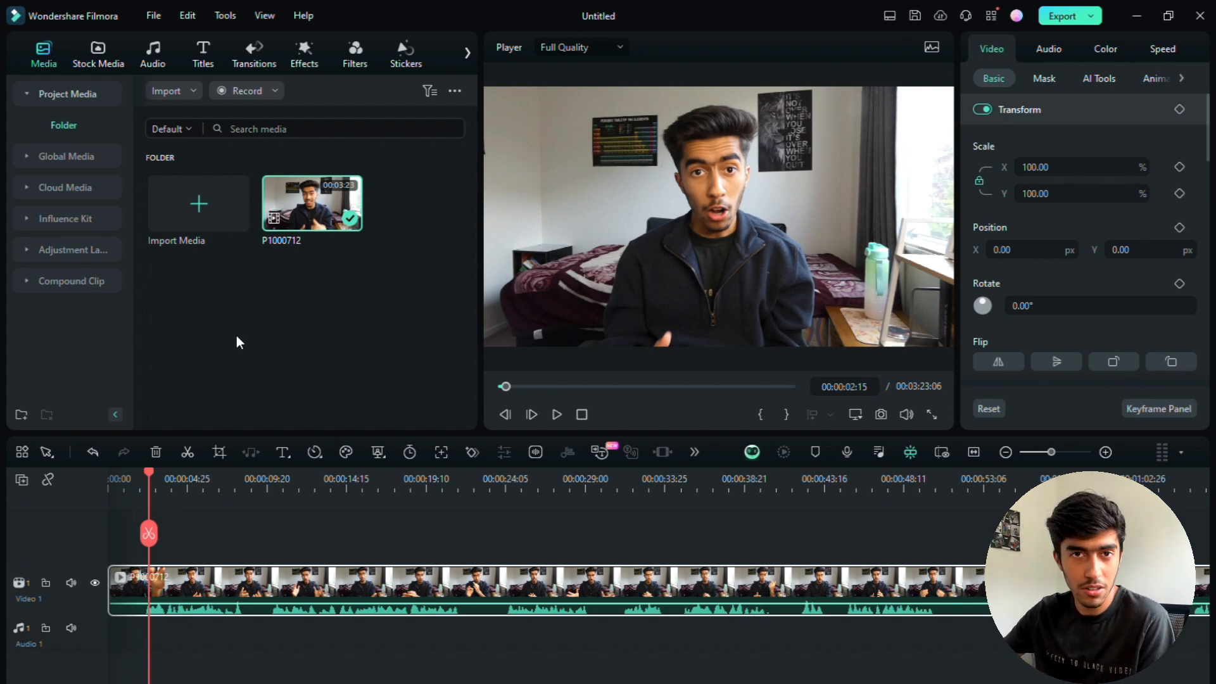
mouse_move(208, 195)
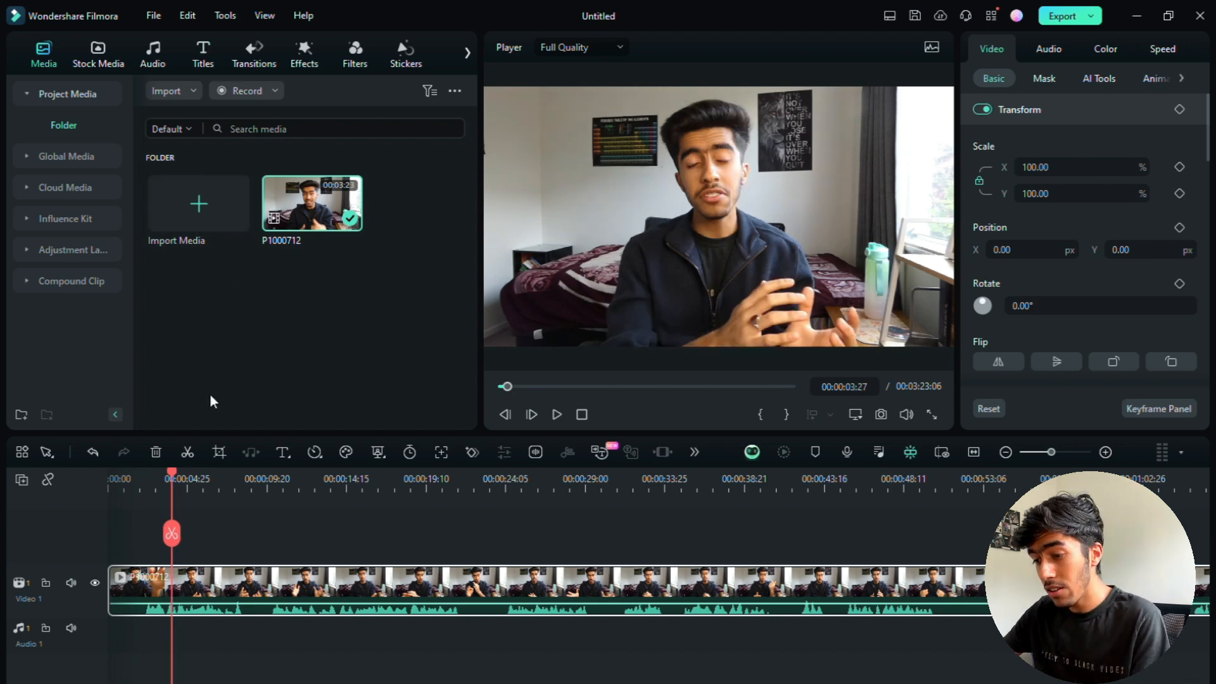
mouse_move(114, 80)
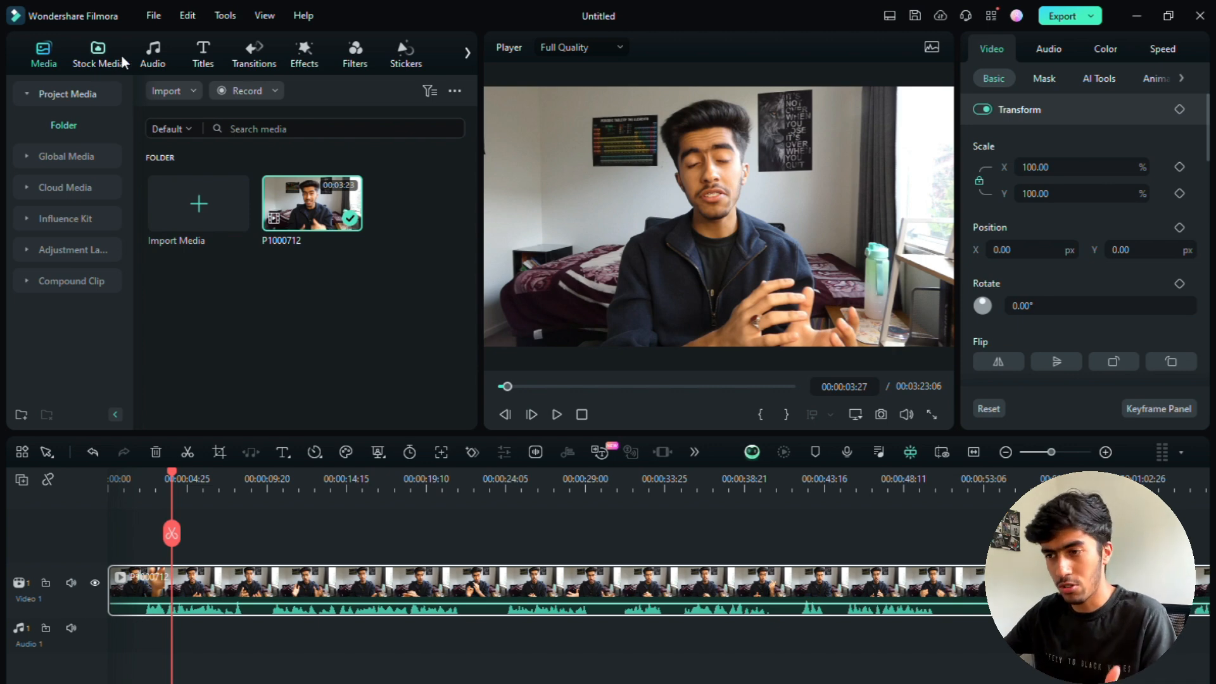
Browse the downloaded stock media in Mine > Downloads down to the Office background image
click(97, 53)
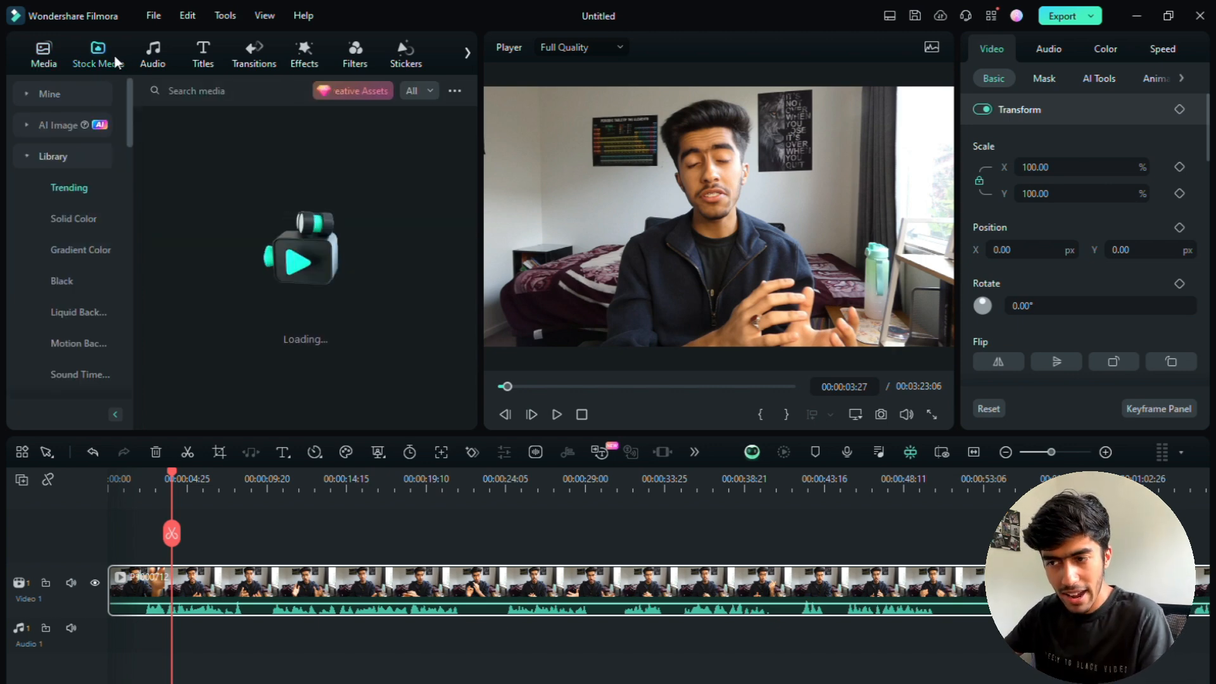
click(69, 187)
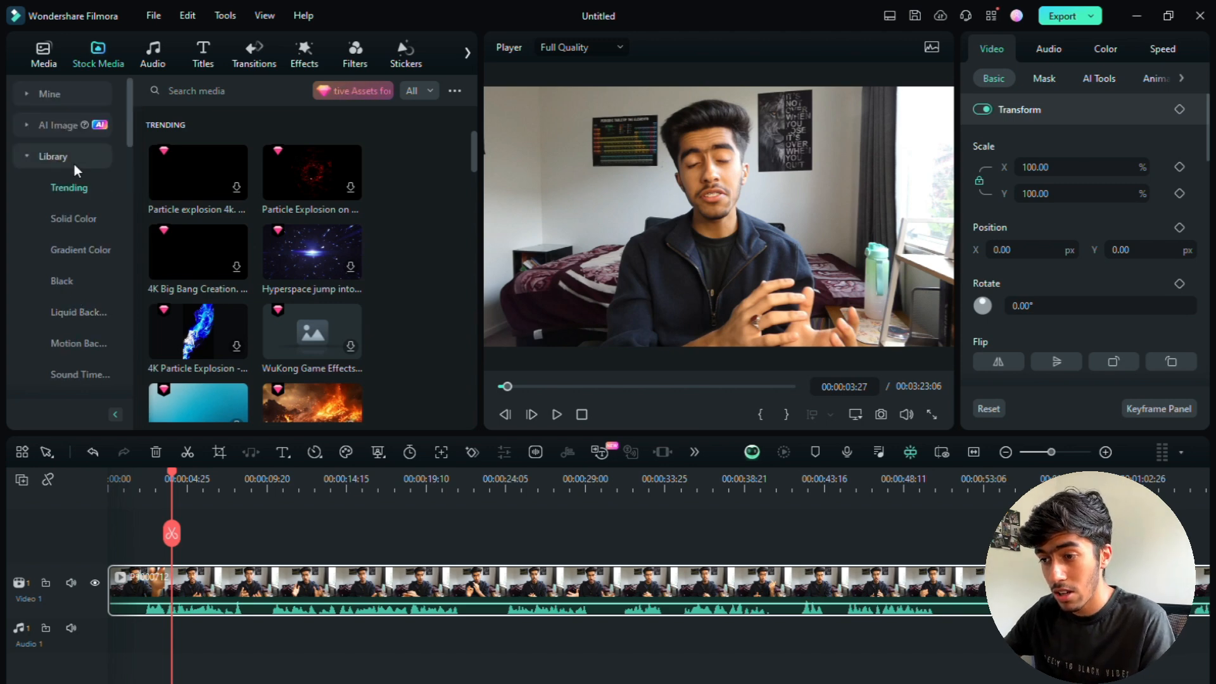
click(74, 156)
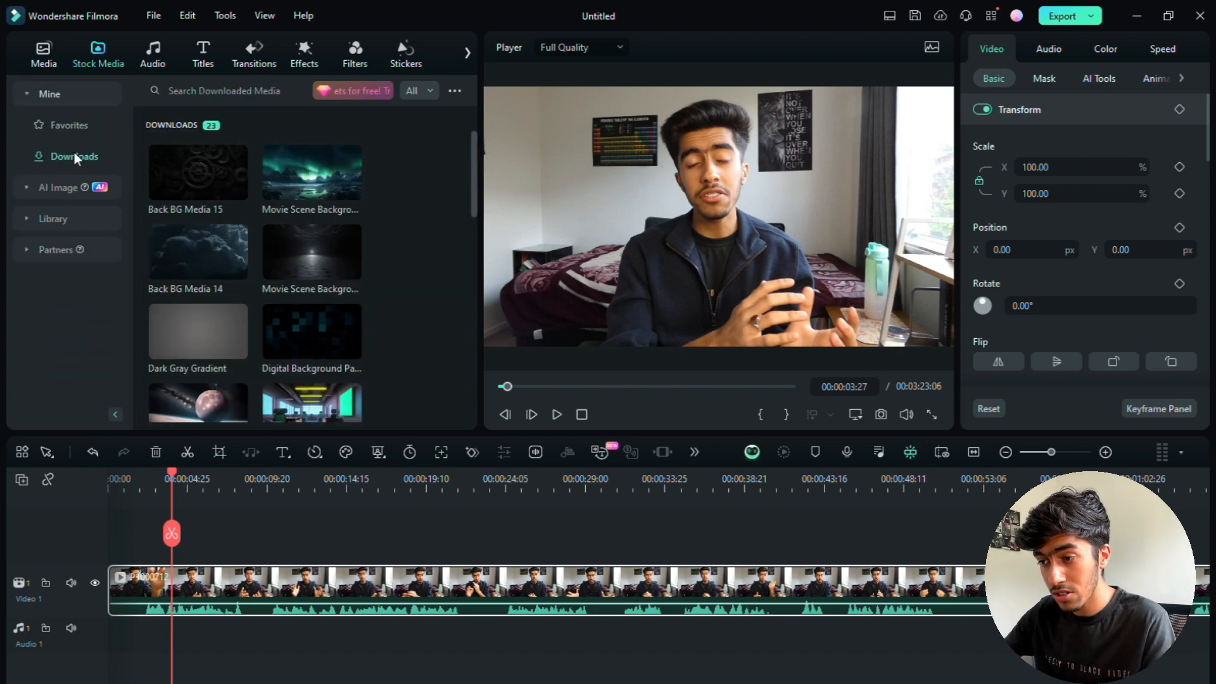
scroll(down, 3)
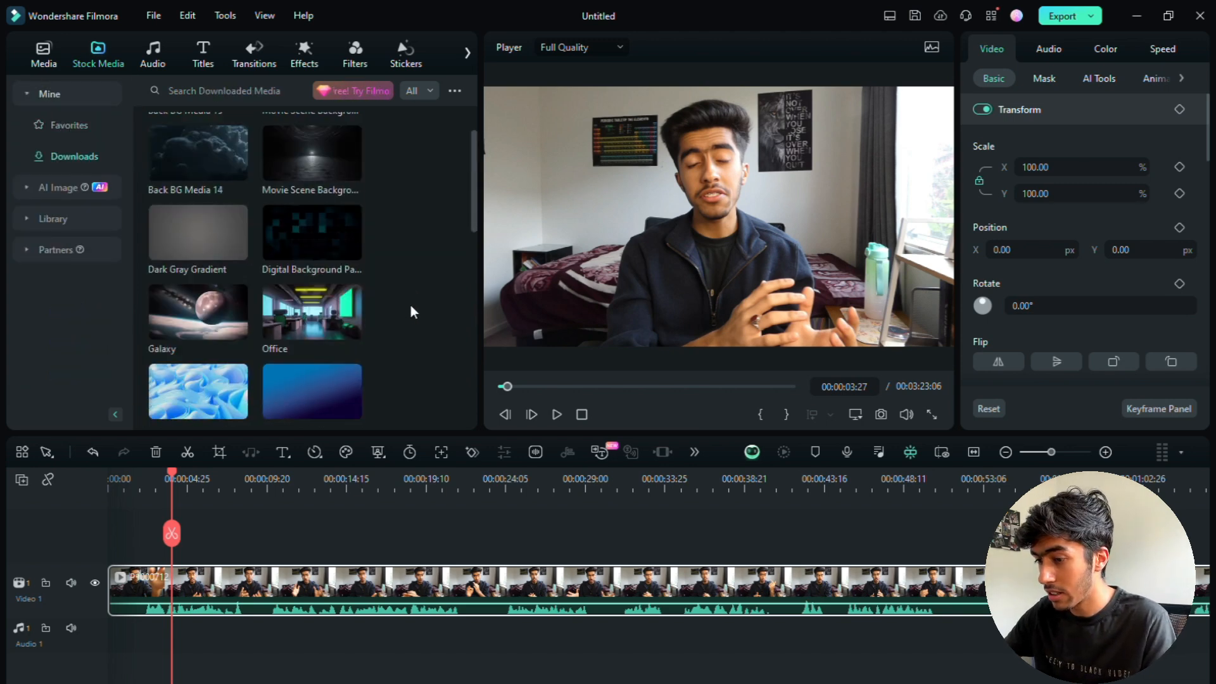
scroll(down, 3)
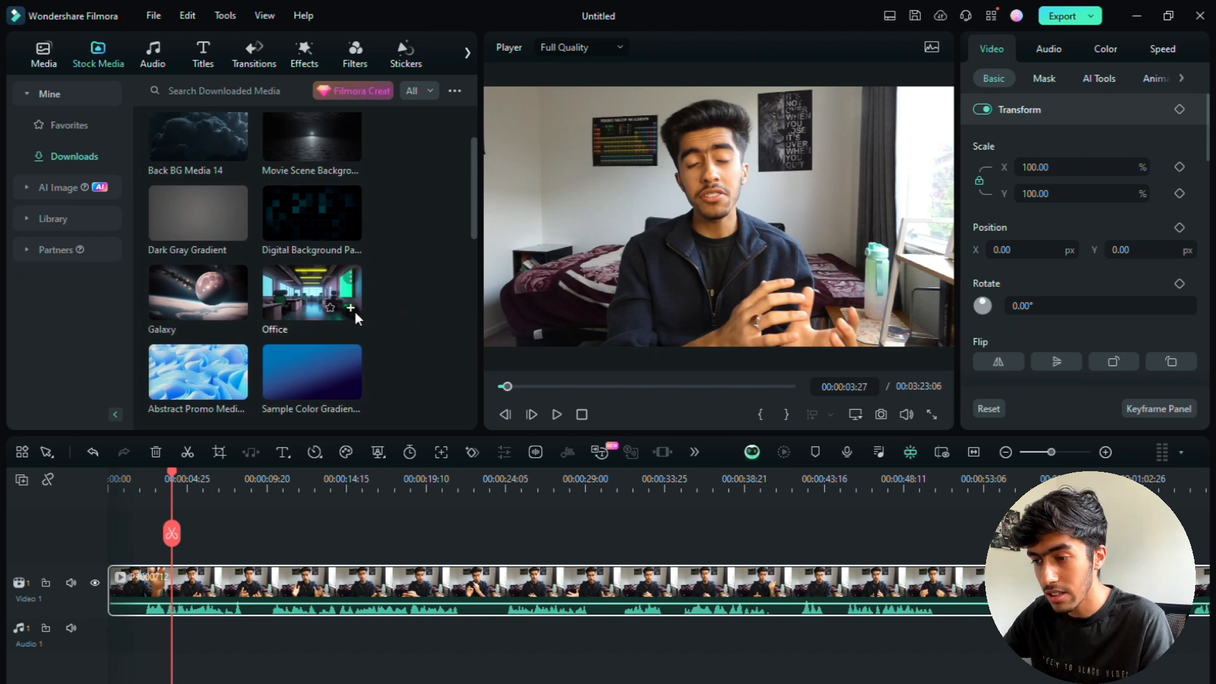
mouse_move(371, 362)
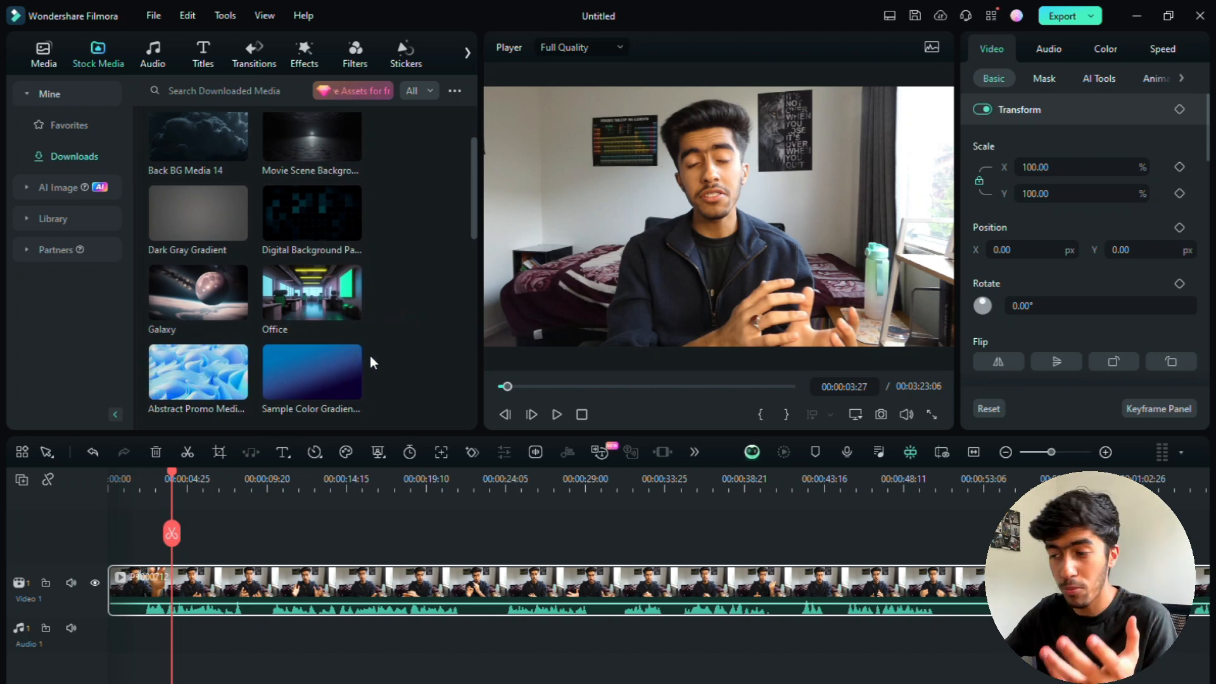
mouse_move(311, 292)
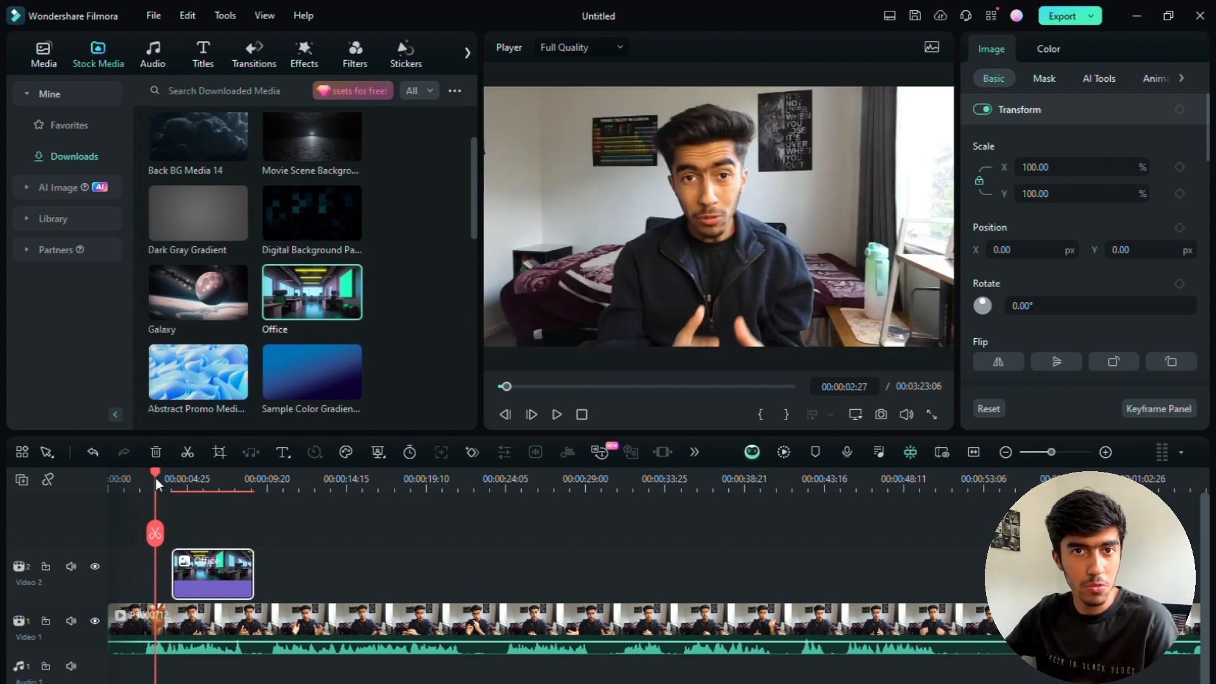
Select the Office image and the talking-head piece beneath it for the B-roll swap
click(177, 479)
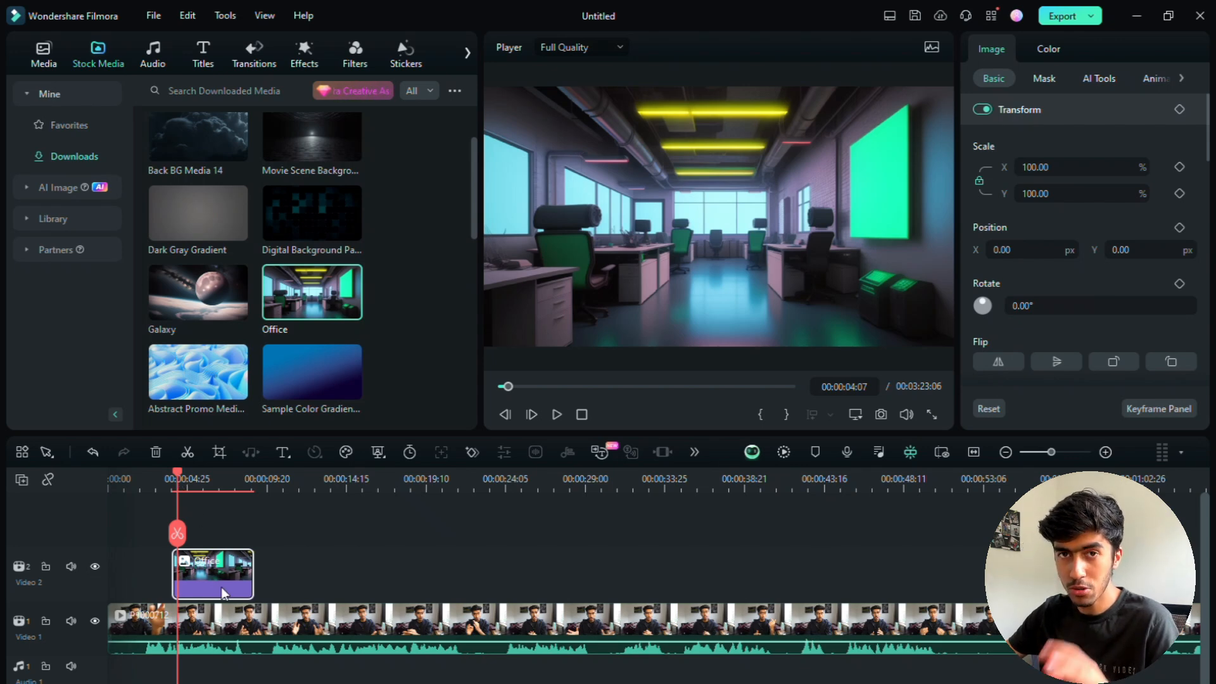
mouse_move(206, 540)
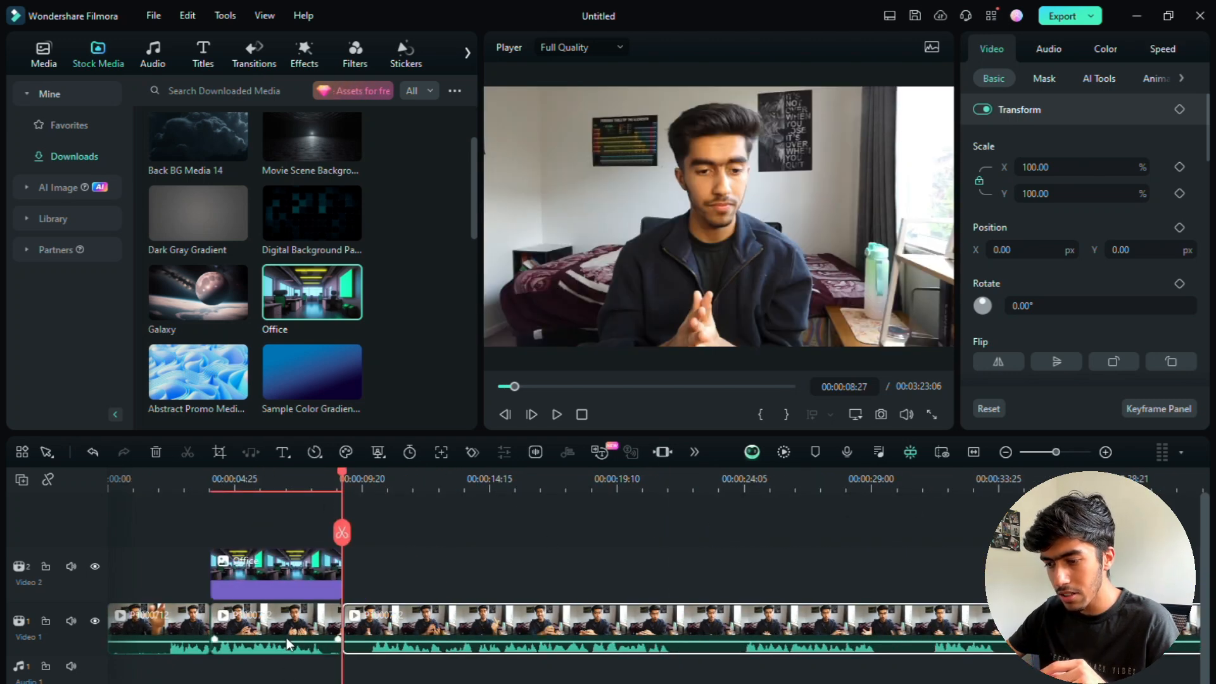
click(274, 629)
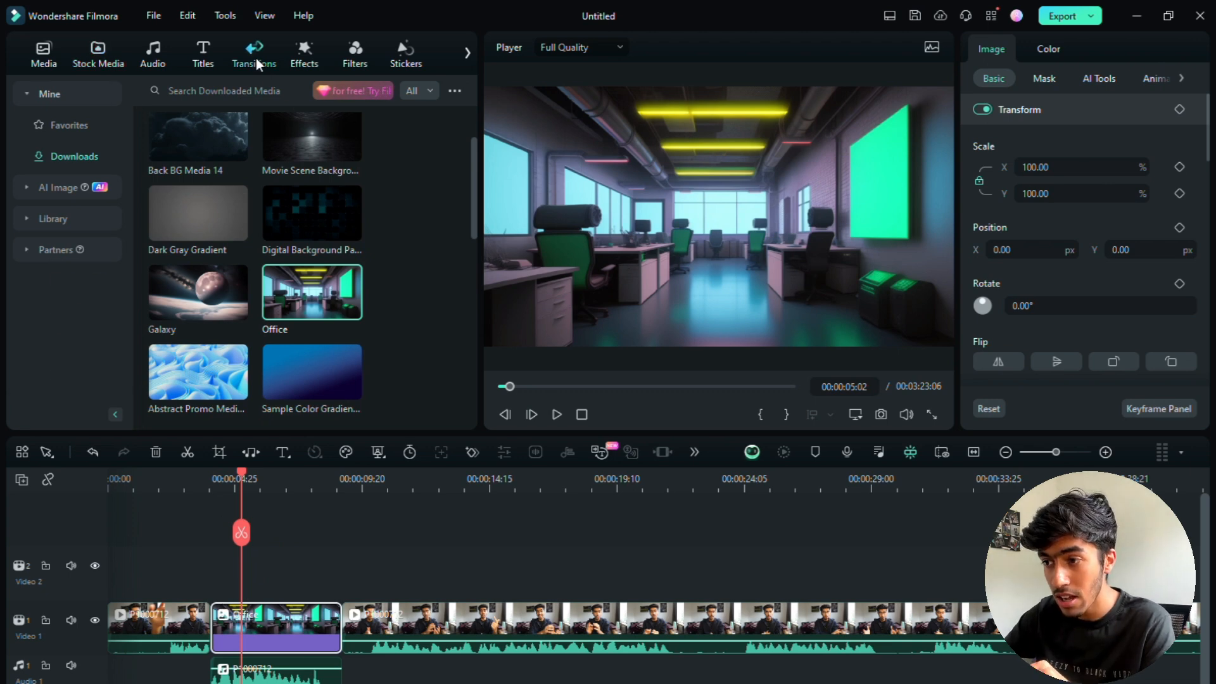
Browse the Transitions library, then return to the talking-head clip before the image
click(253, 53)
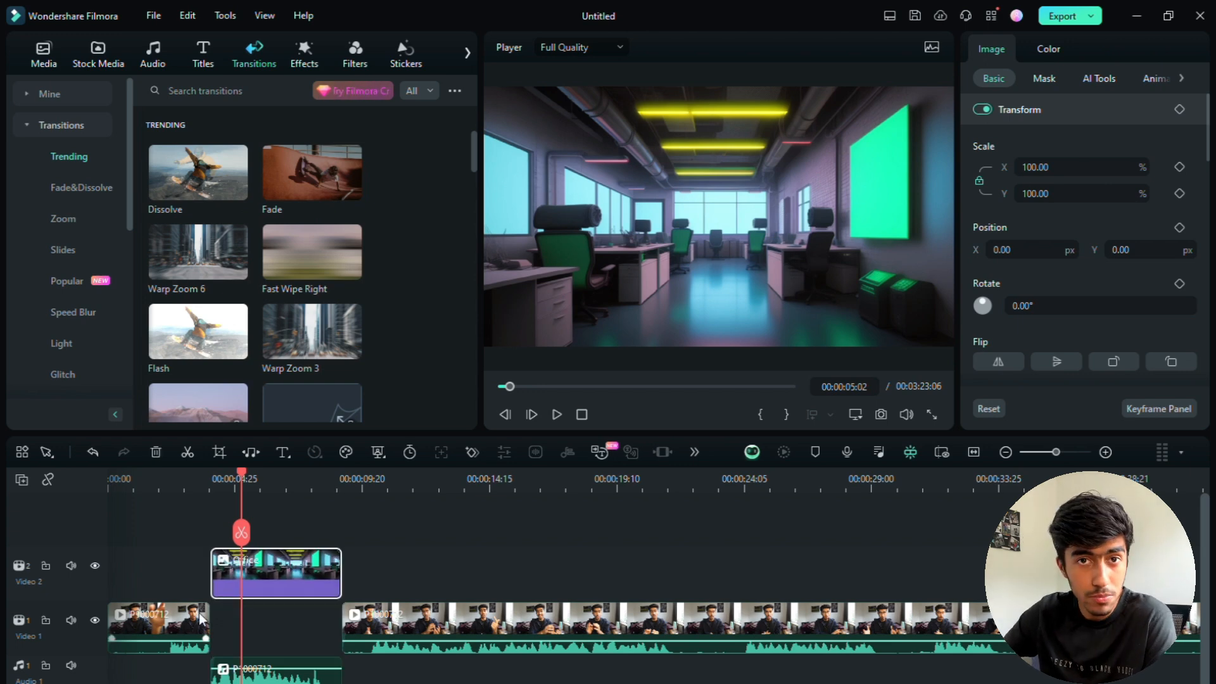
mouse_move(223, 610)
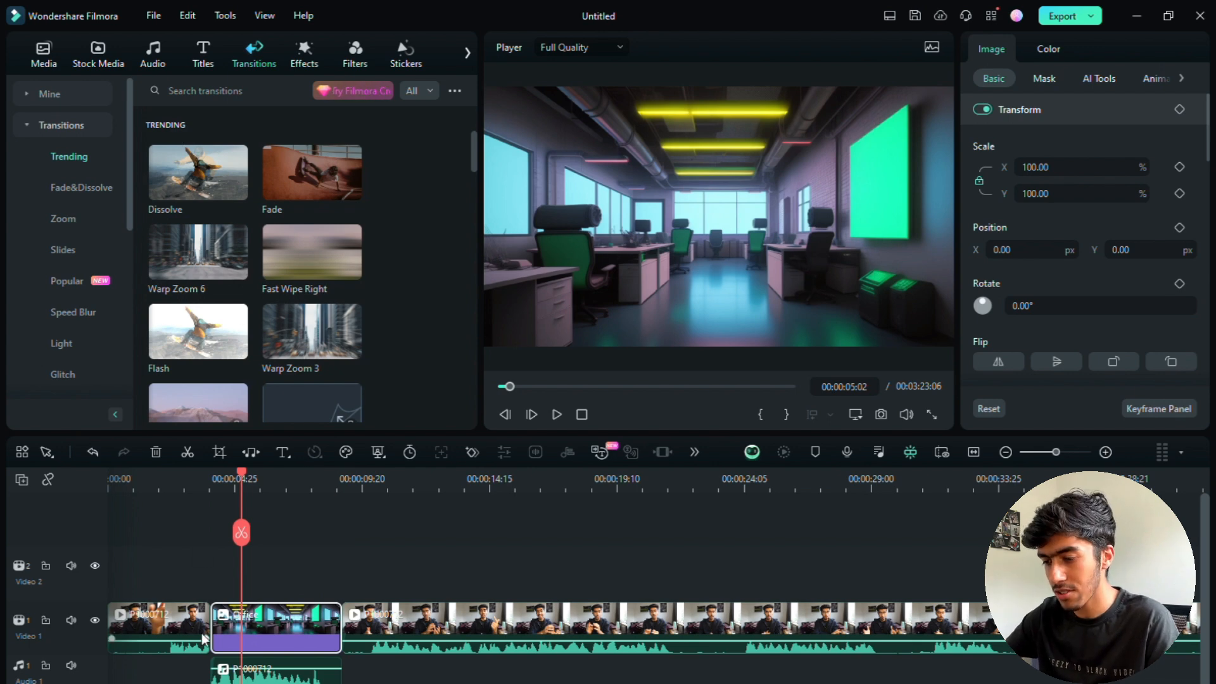
click(43, 55)
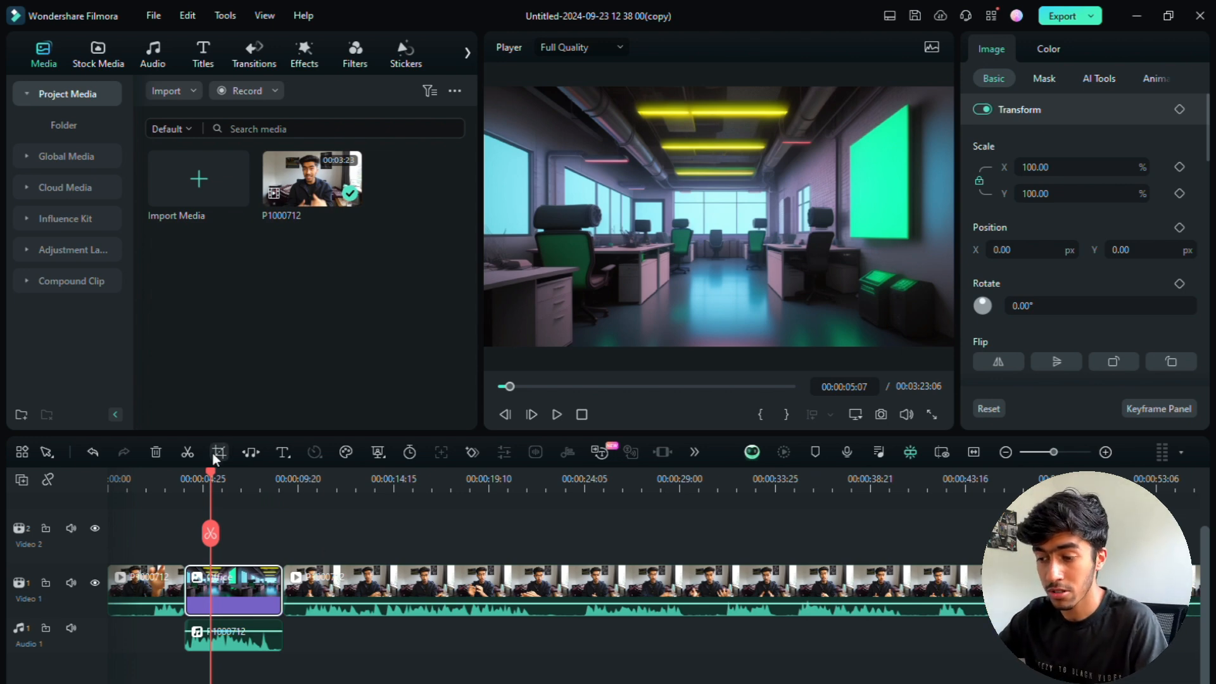
mouse_move(255, 591)
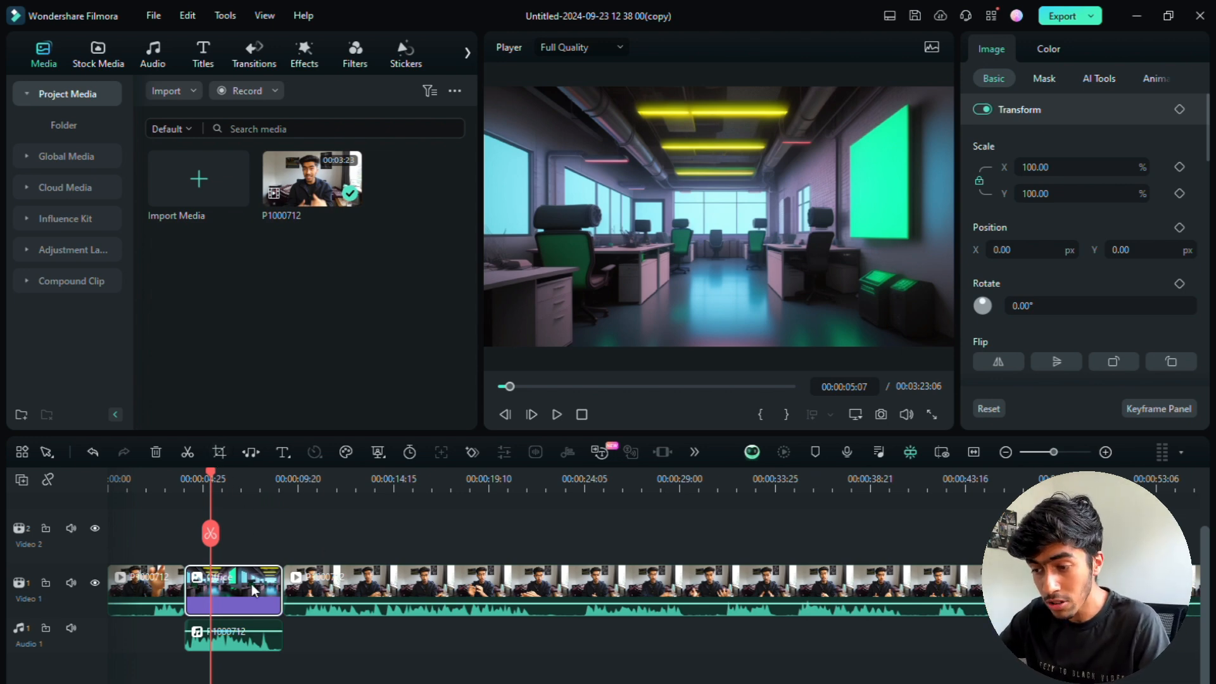
mouse_move(227, 463)
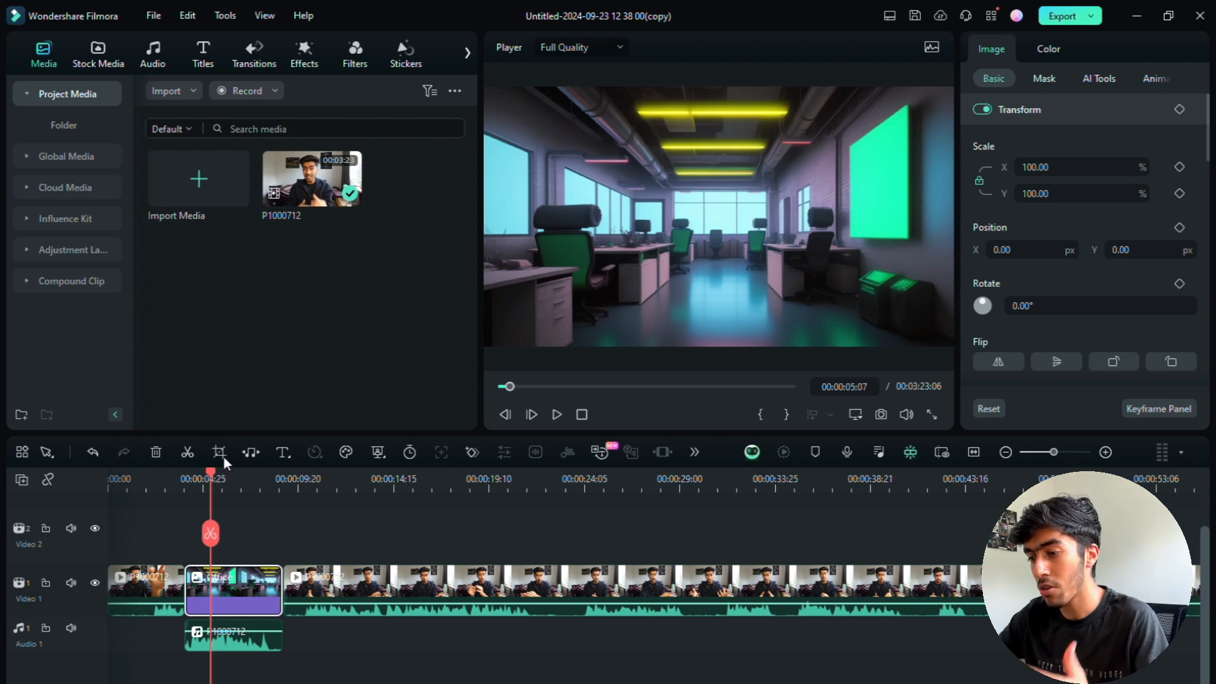
mouse_move(186, 317)
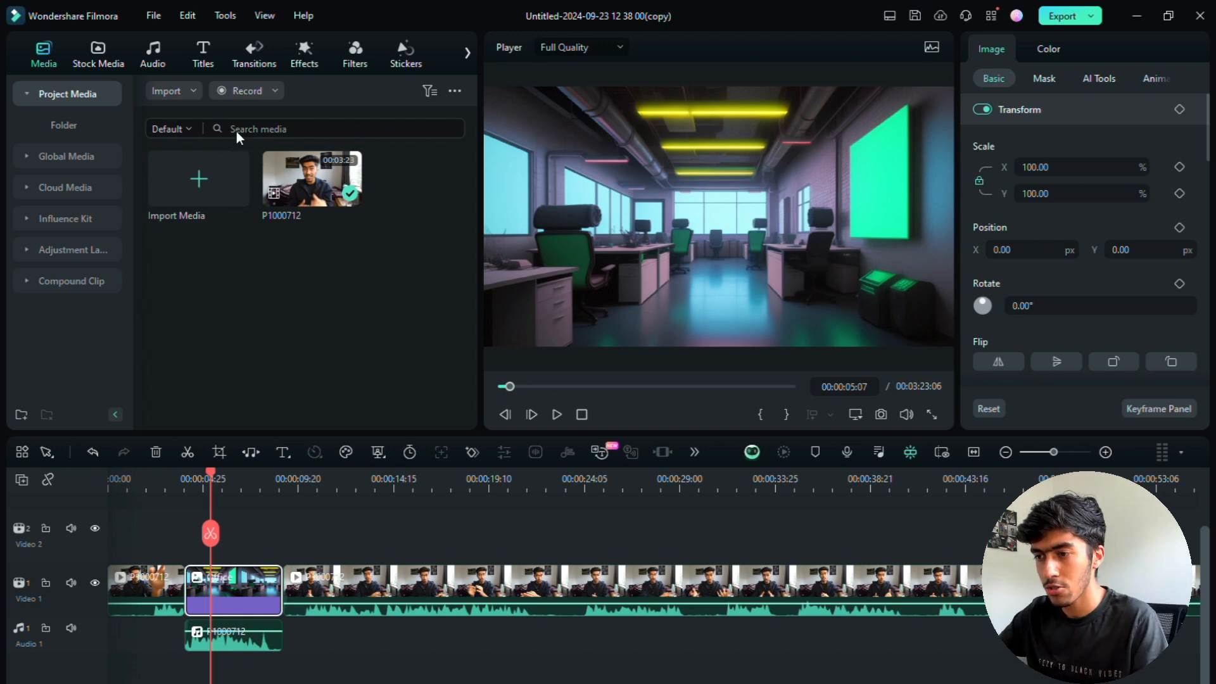
mouse_move(540, 338)
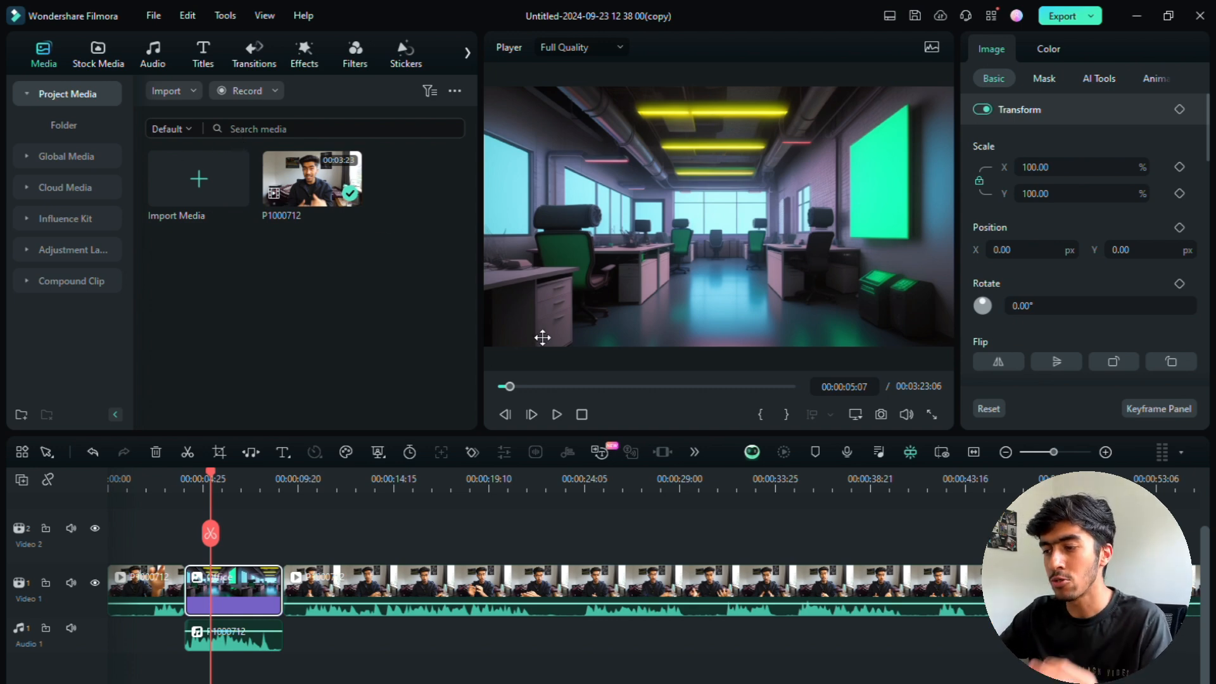
mouse_move(393, 239)
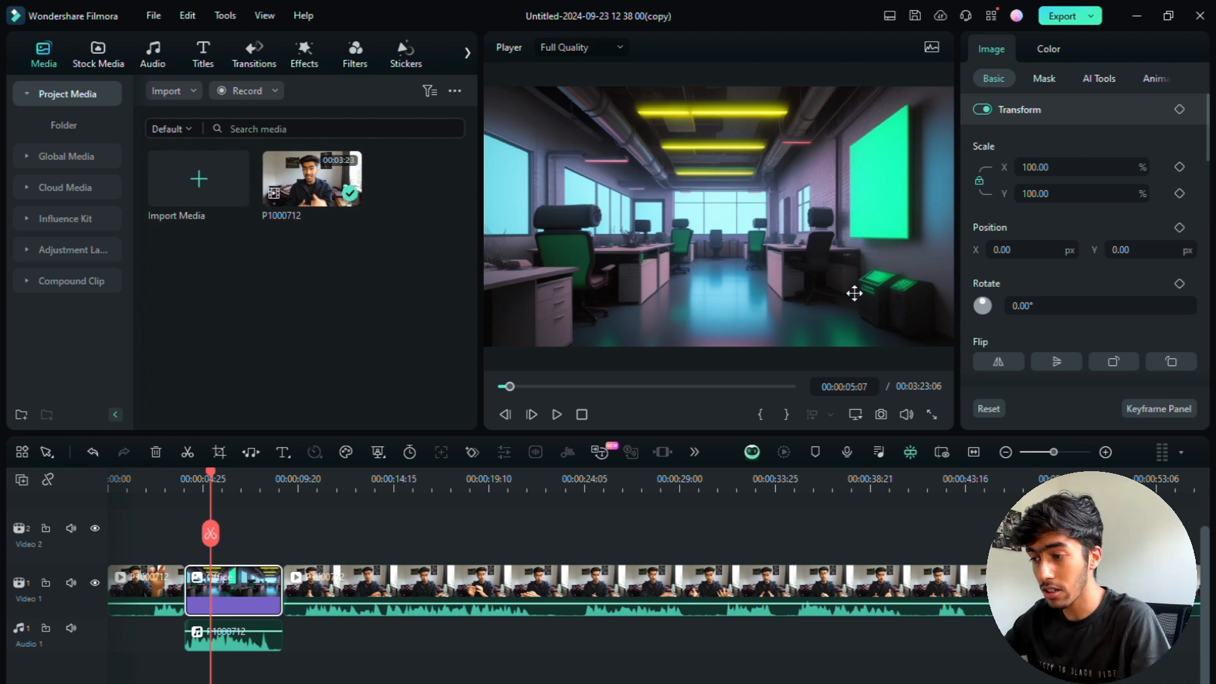
mouse_move(438, 155)
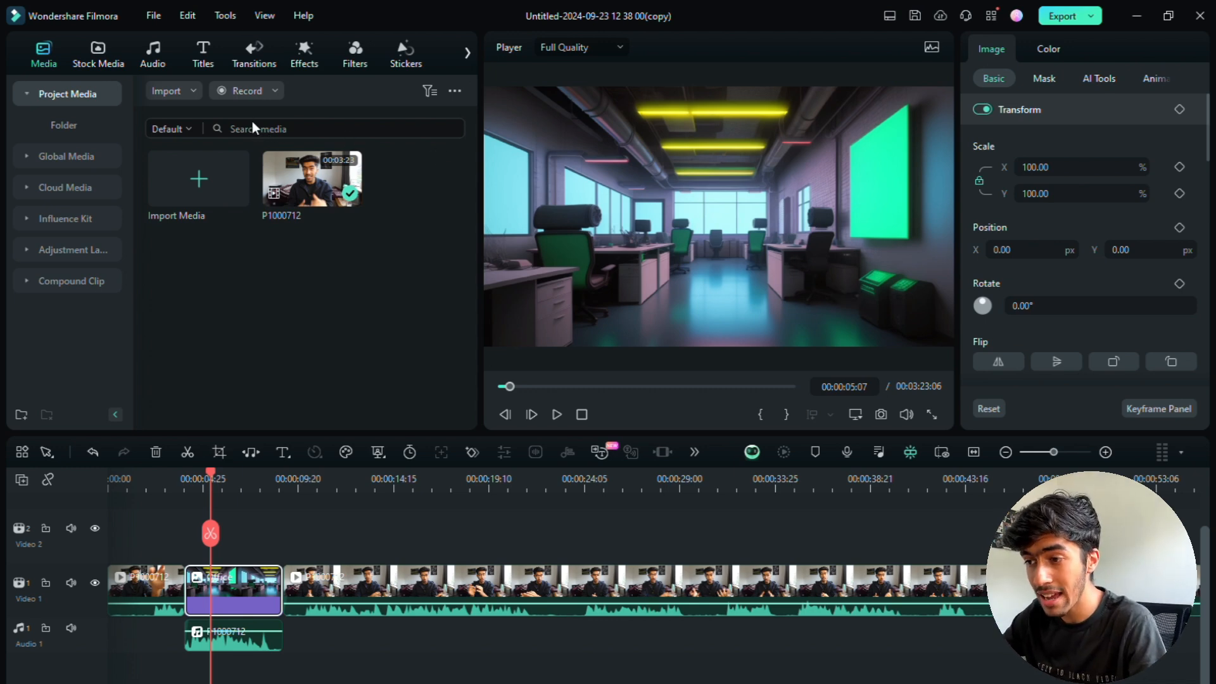
mouse_move(436, 279)
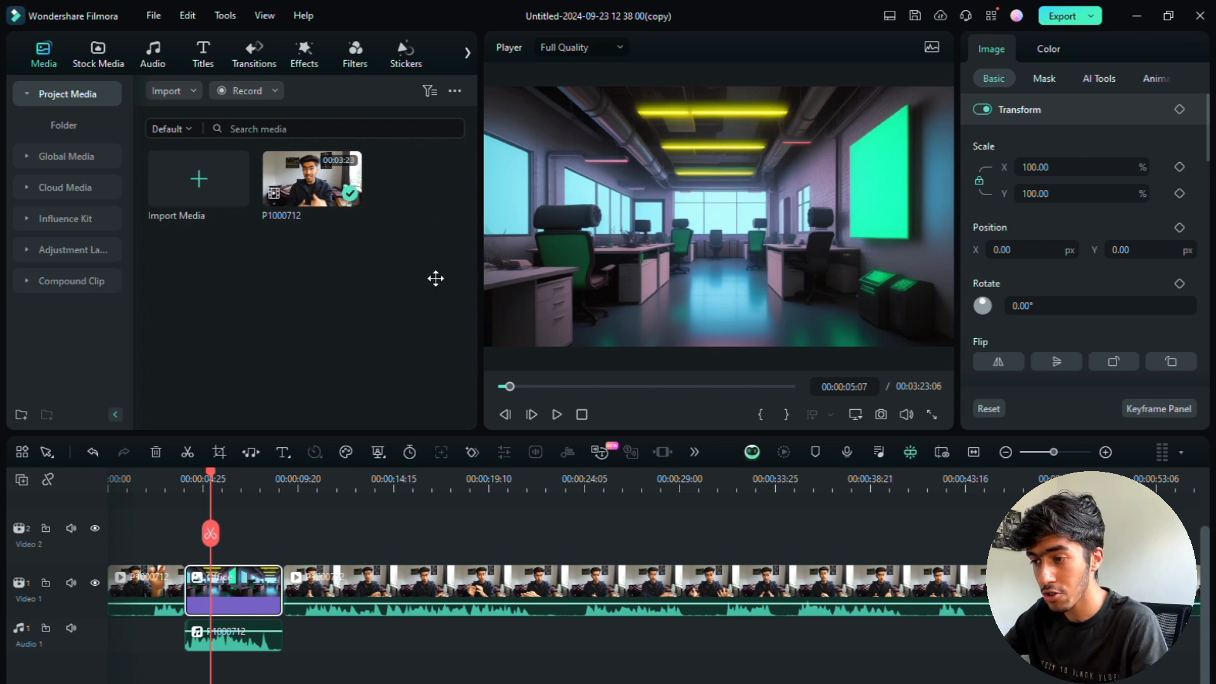
mouse_move(276, 231)
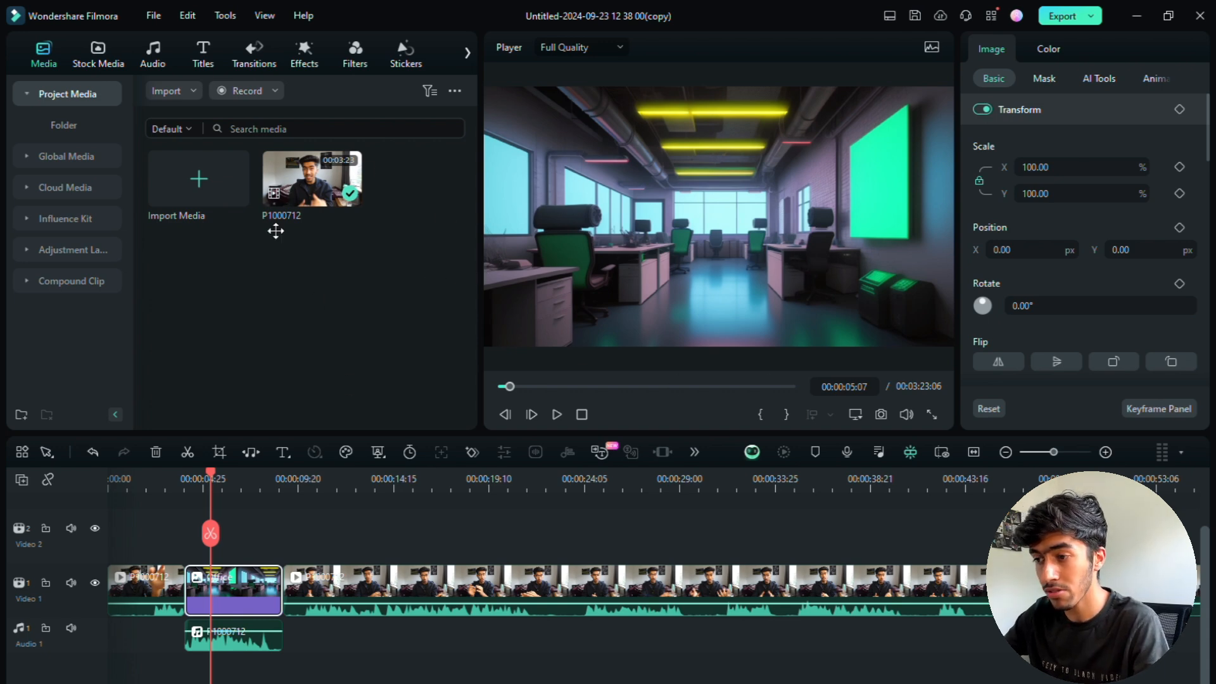
mouse_move(491, 278)
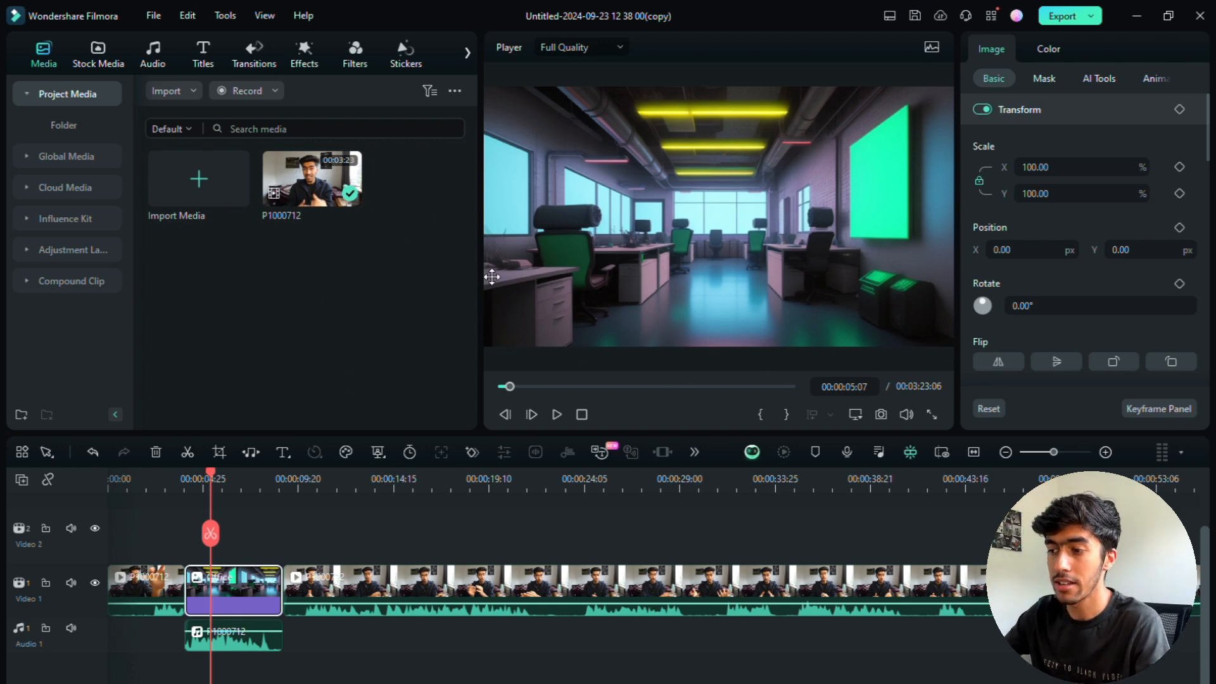
mouse_move(444, 243)
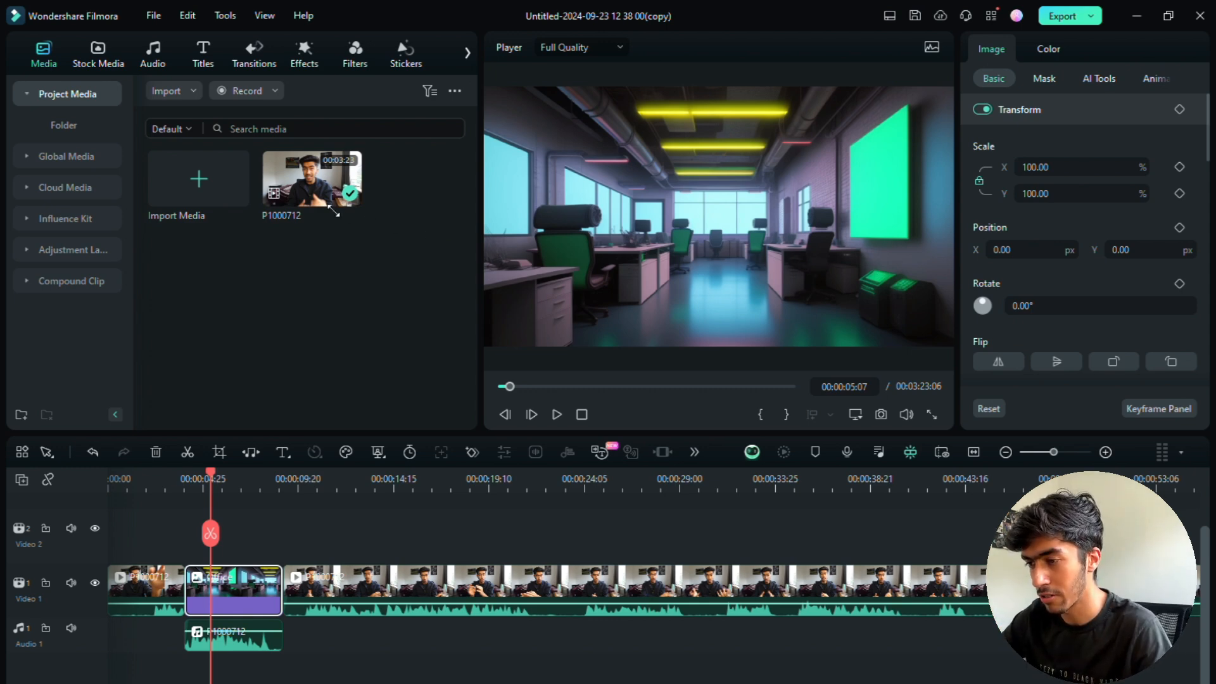
mouse_move(771, 421)
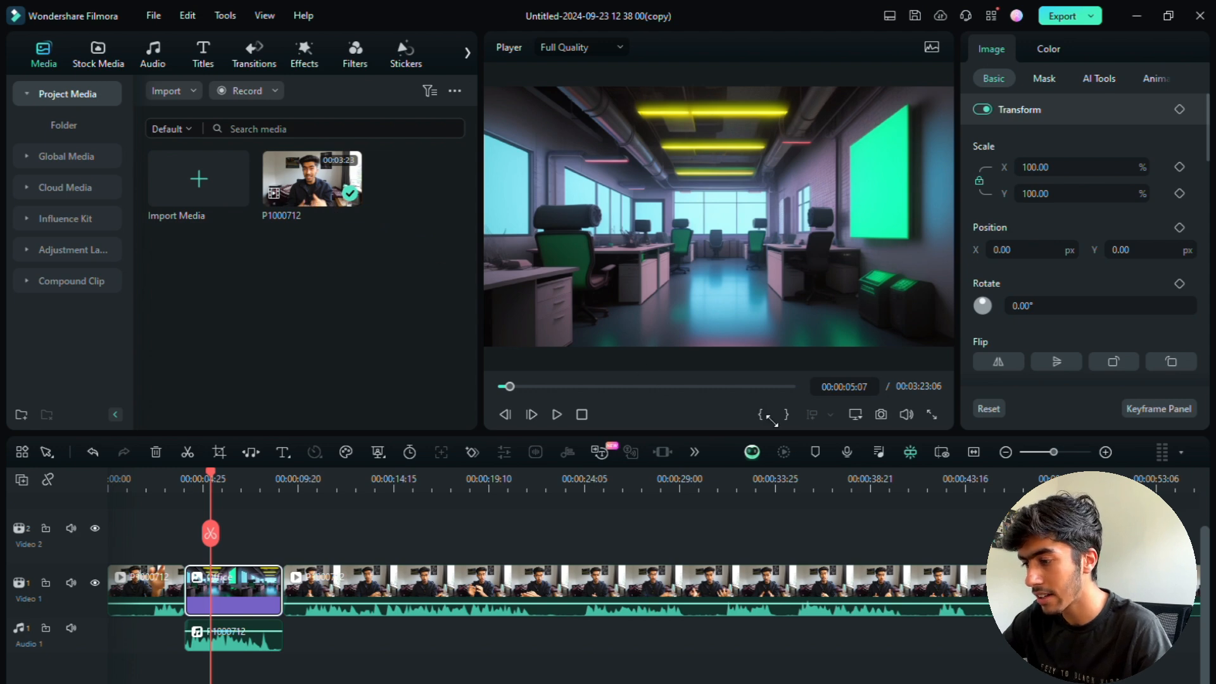
mouse_move(694, 421)
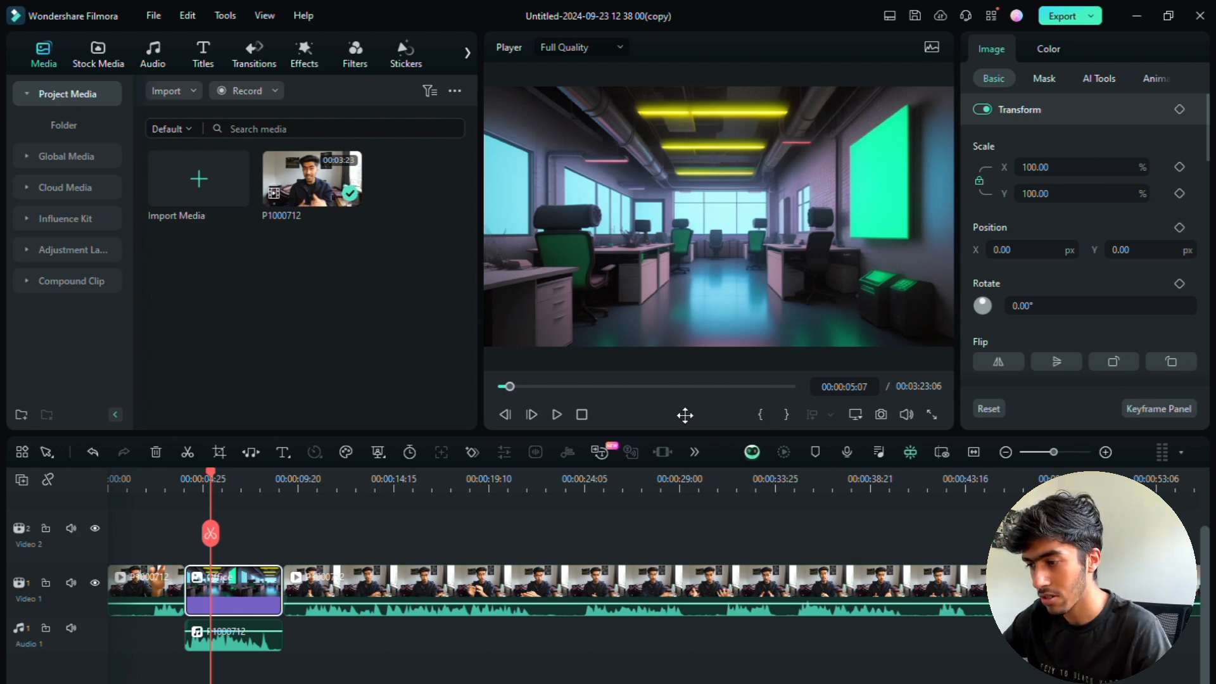
mouse_move(686, 415)
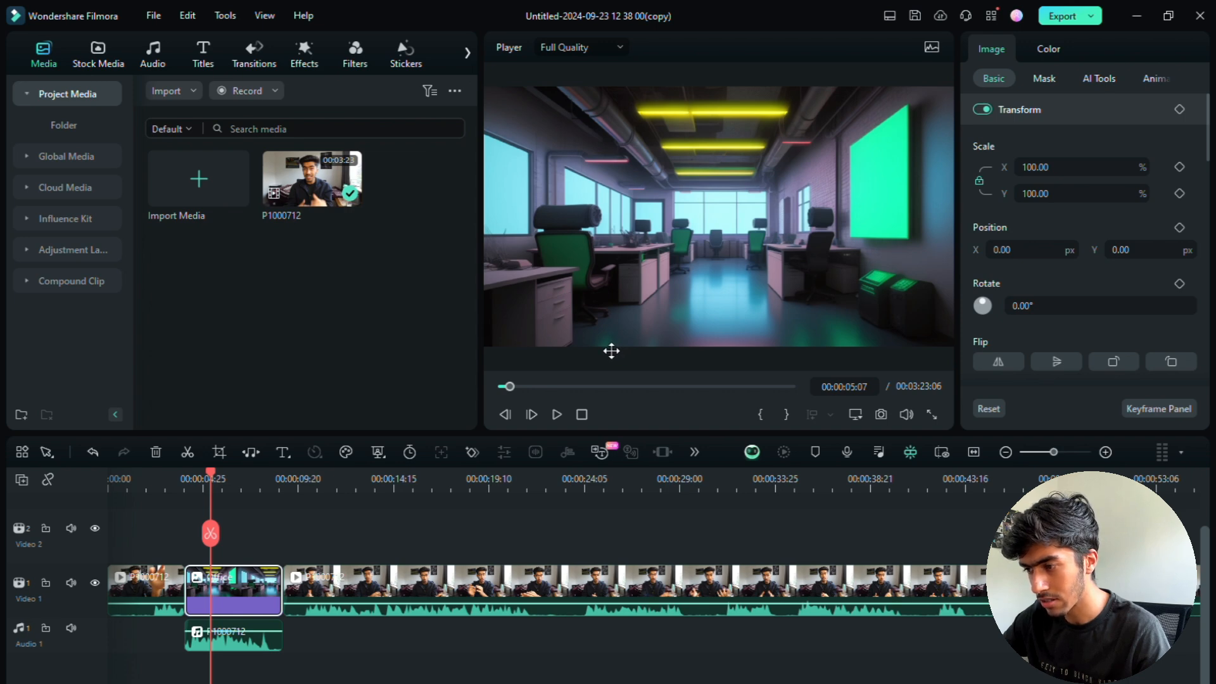
mouse_move(854, 503)
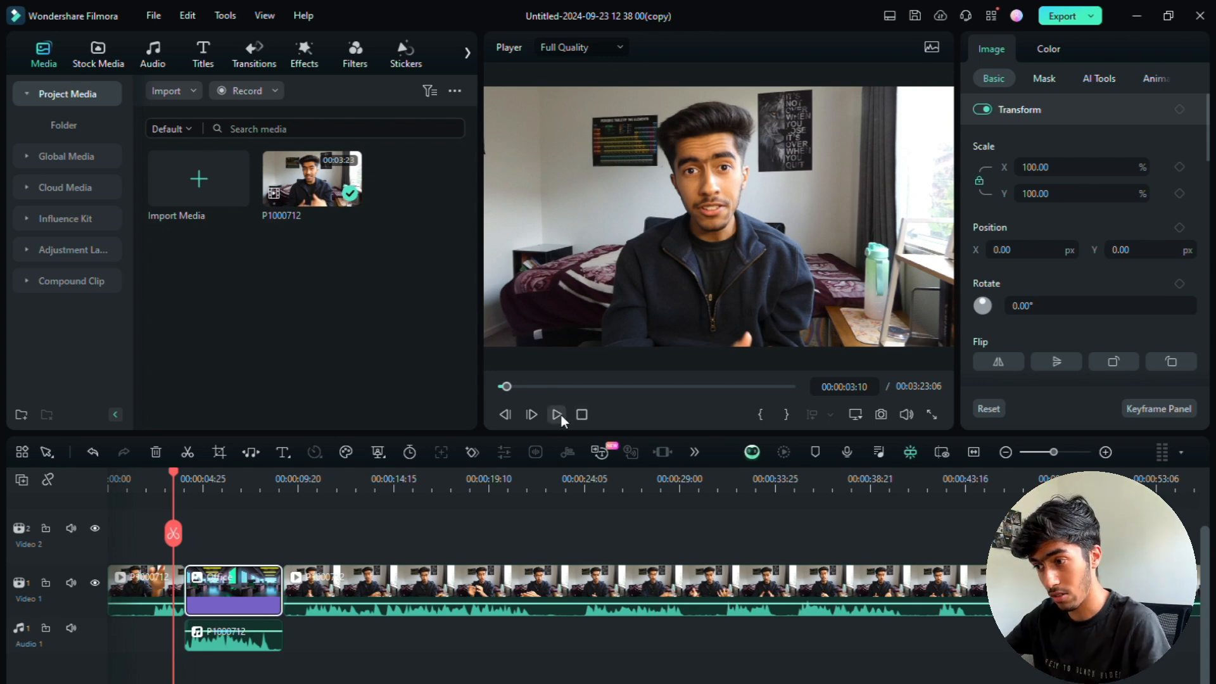
Play back the Office image section in the preview, then pause near its end
click(556, 414)
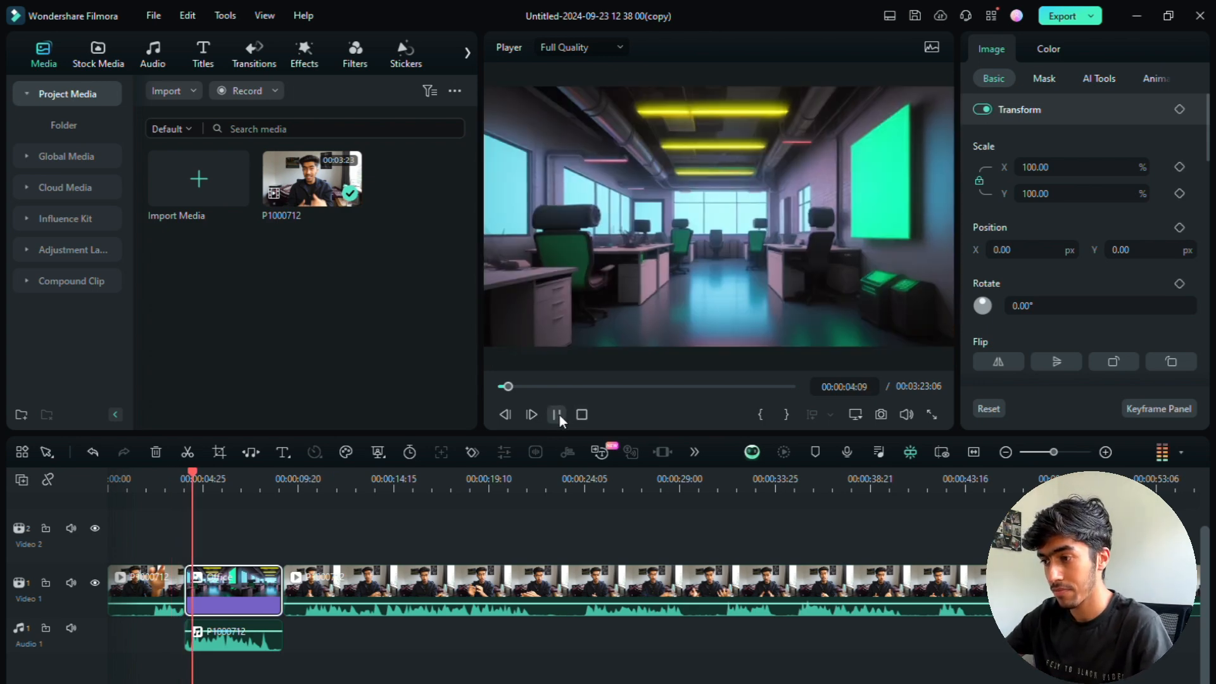
click(531, 413)
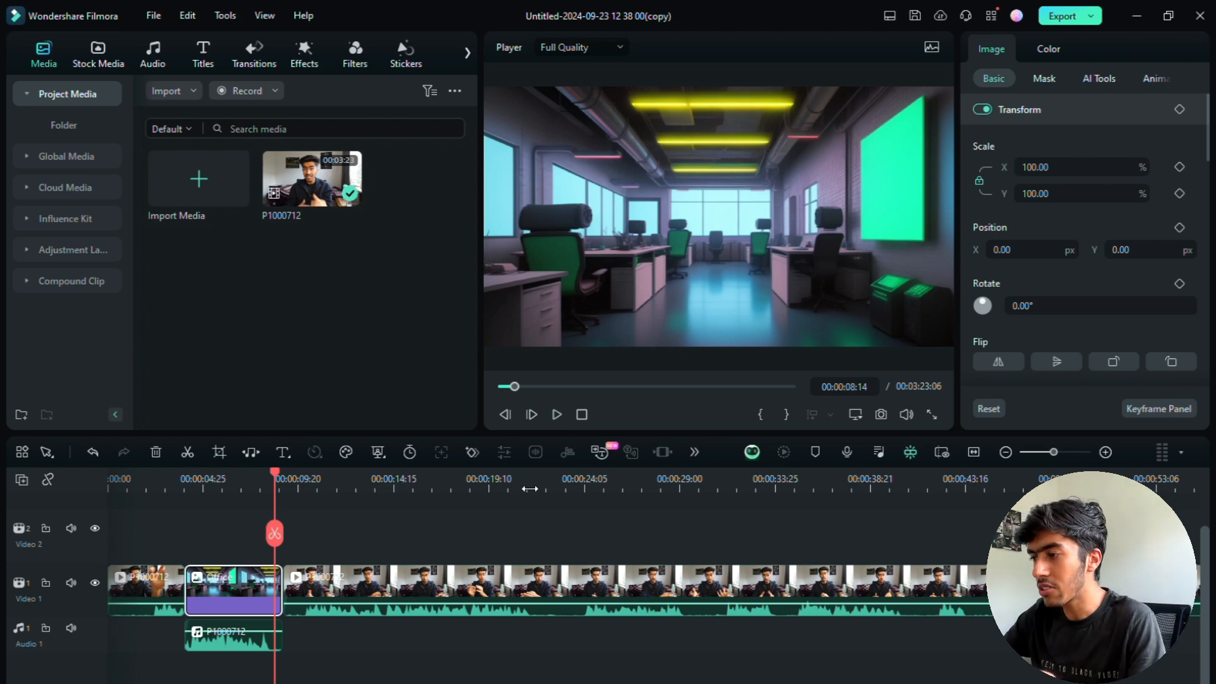
mouse_move(403, 527)
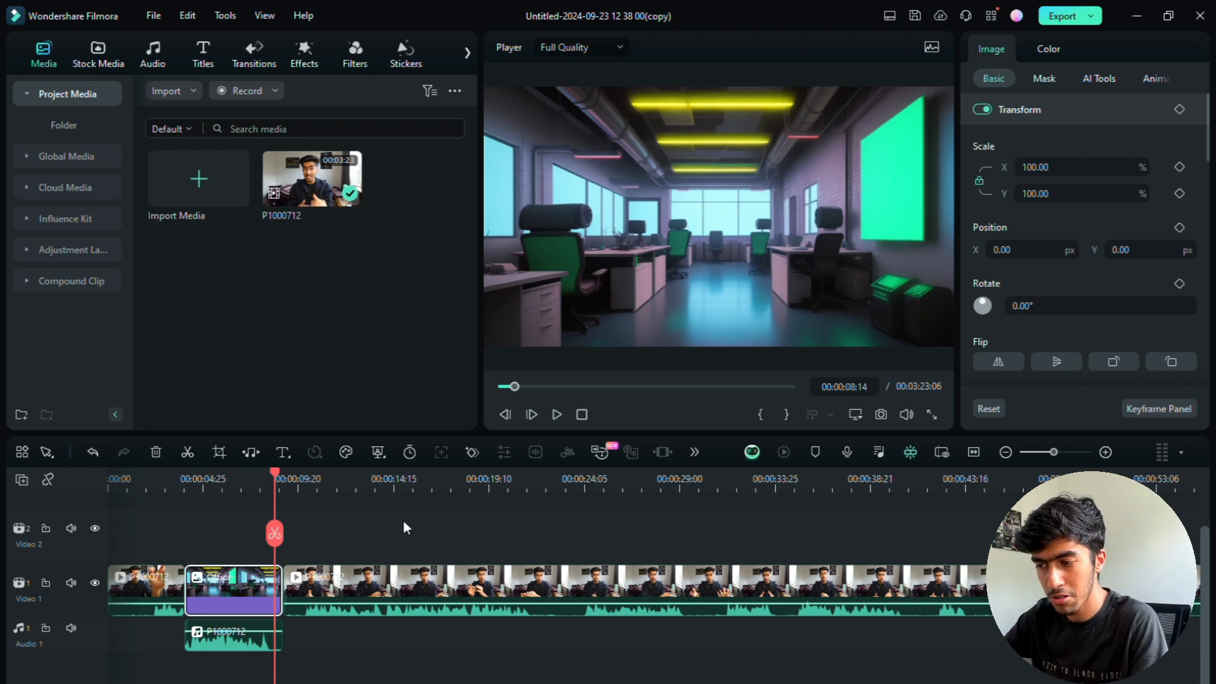
mouse_move(344, 452)
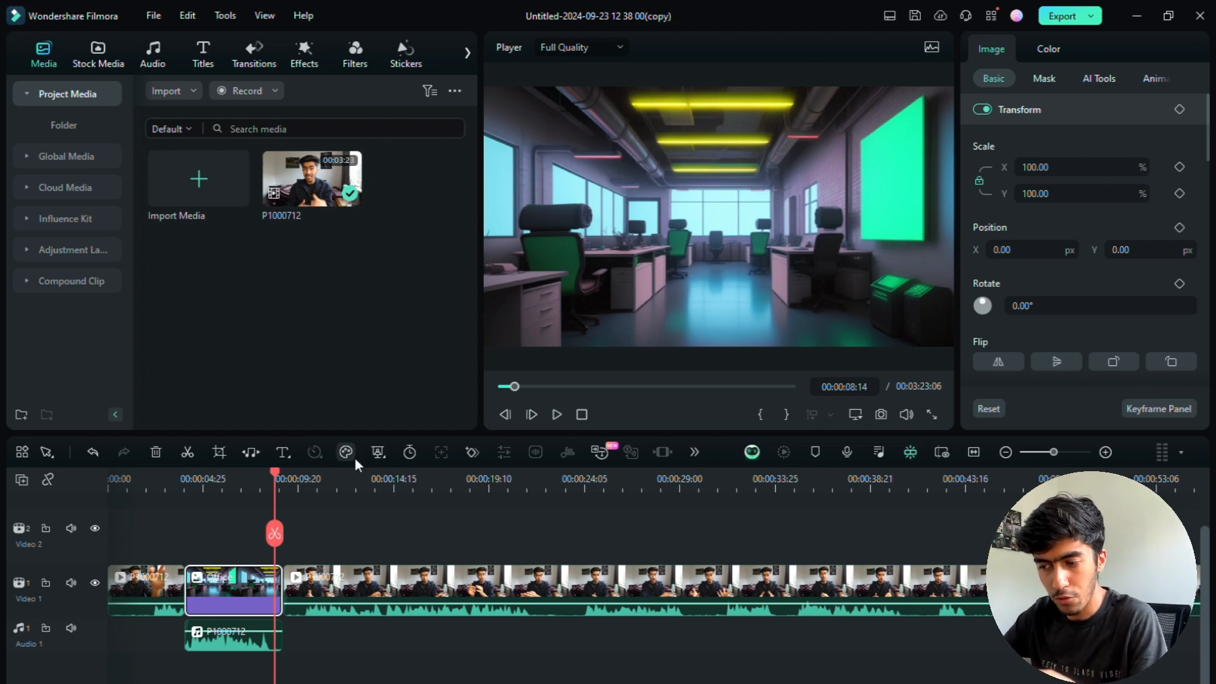